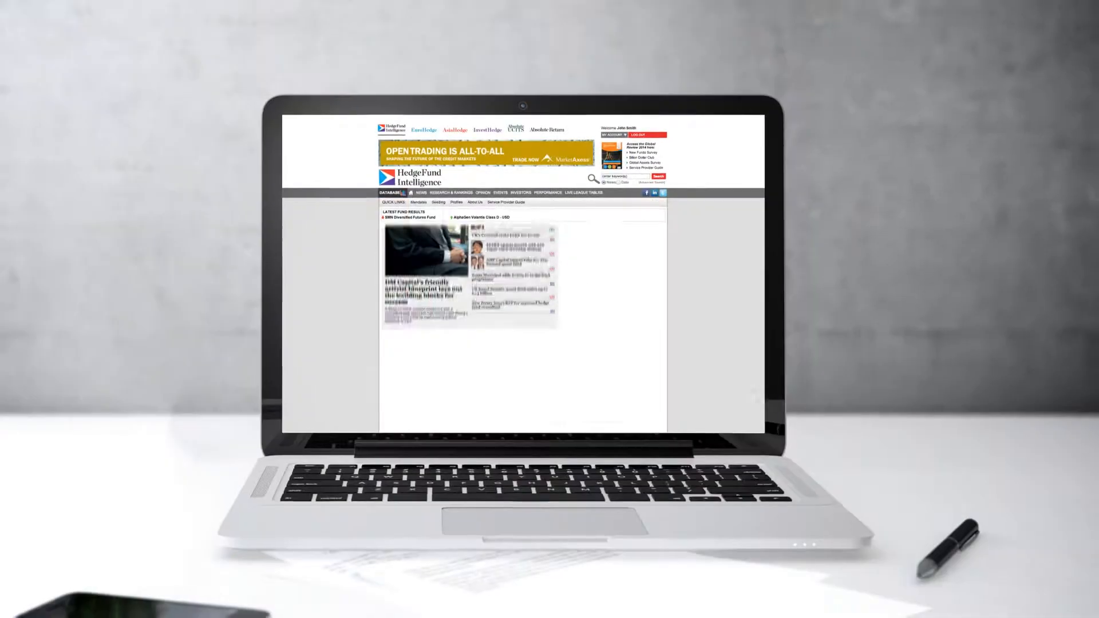
# - Scroll the May 2014 indices table down to the EuroHedge and InvestHedge index returns
pyautogui.scroll(-3)
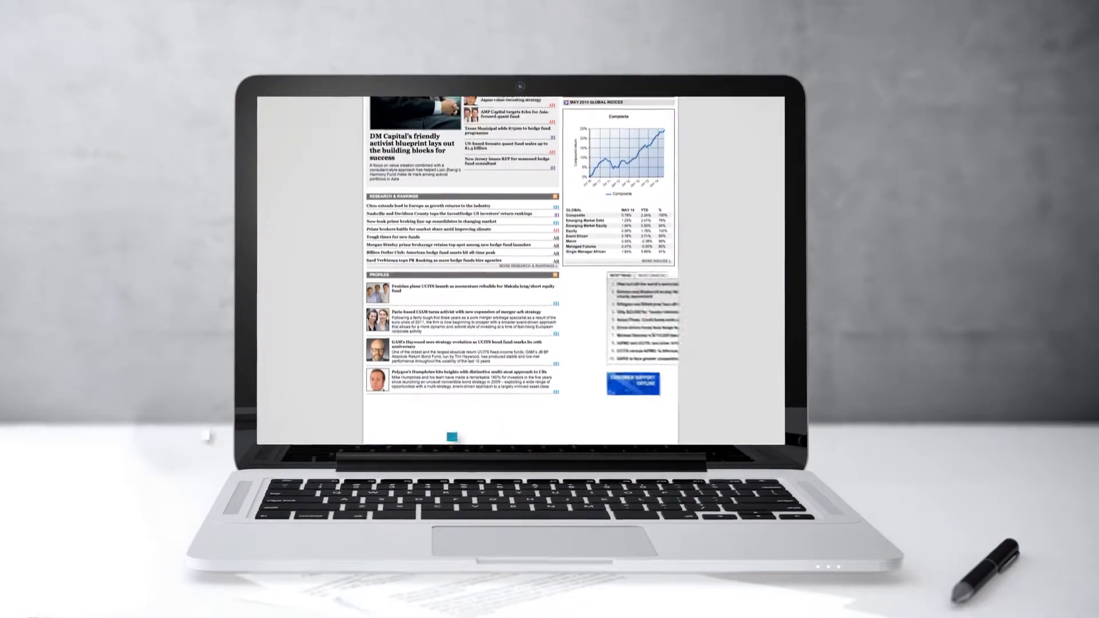
pyautogui.scroll(-3)
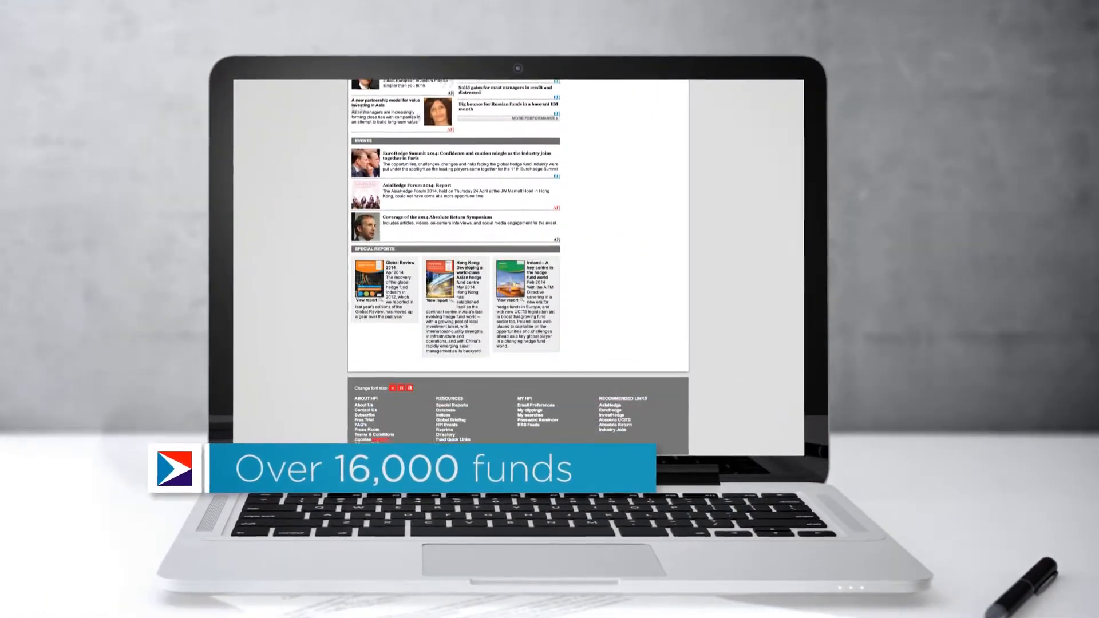
pyautogui.scroll(-3)
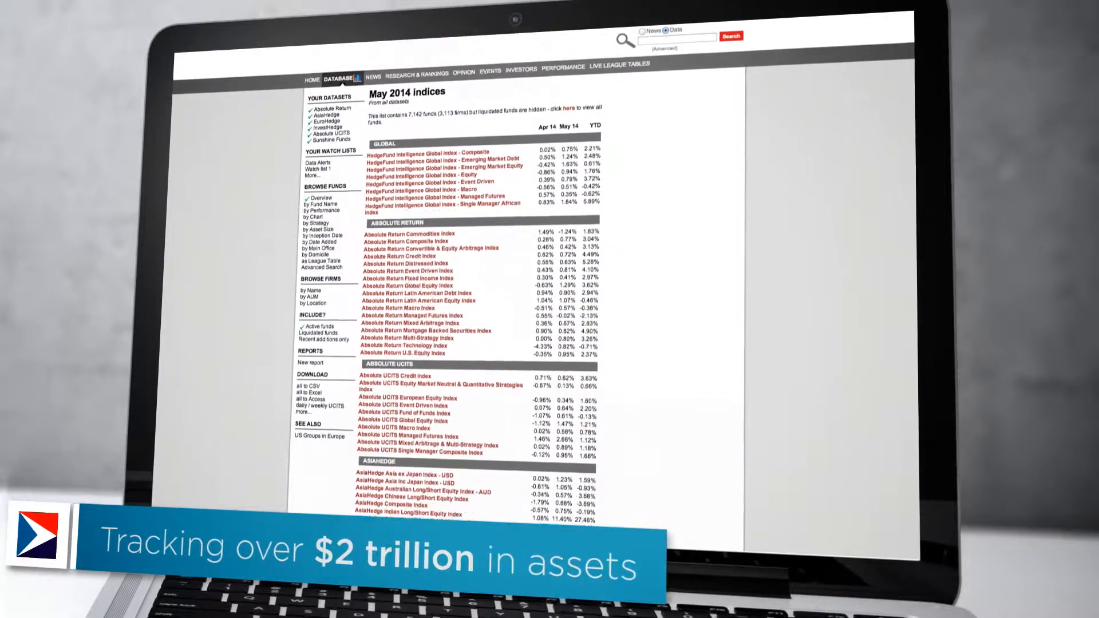
pyautogui.scroll(-3)
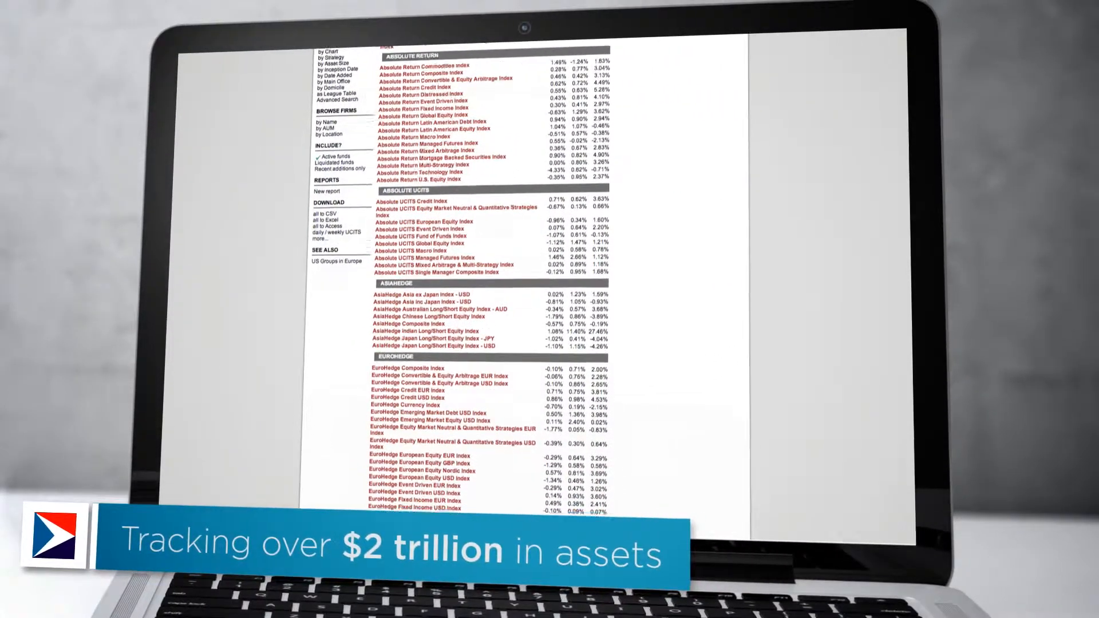
pyautogui.scroll(-3)
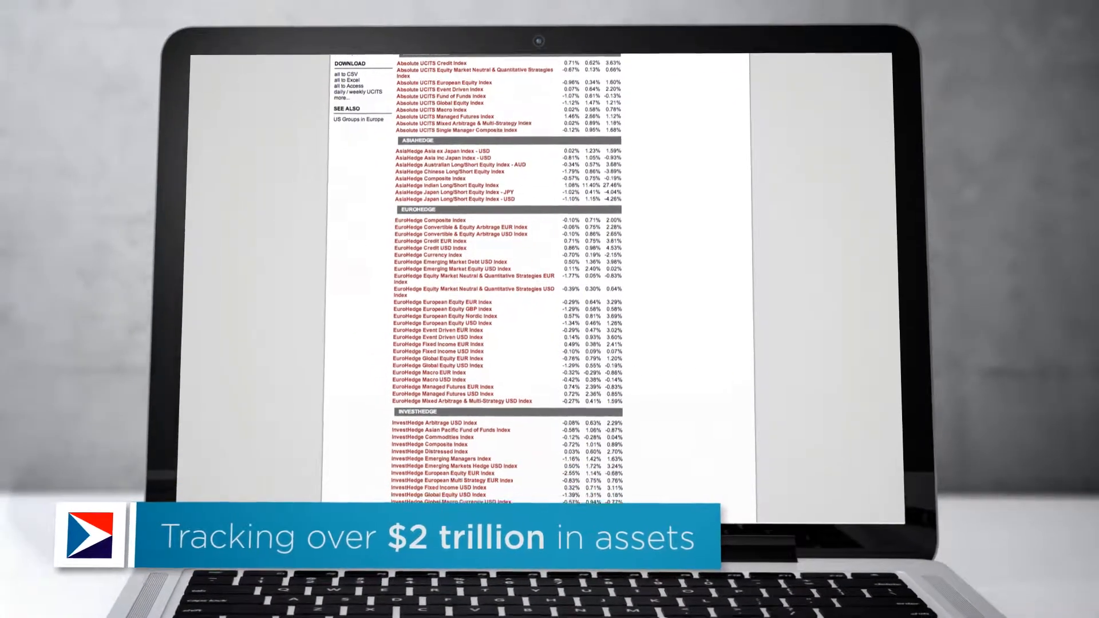
pyautogui.scroll(-3)
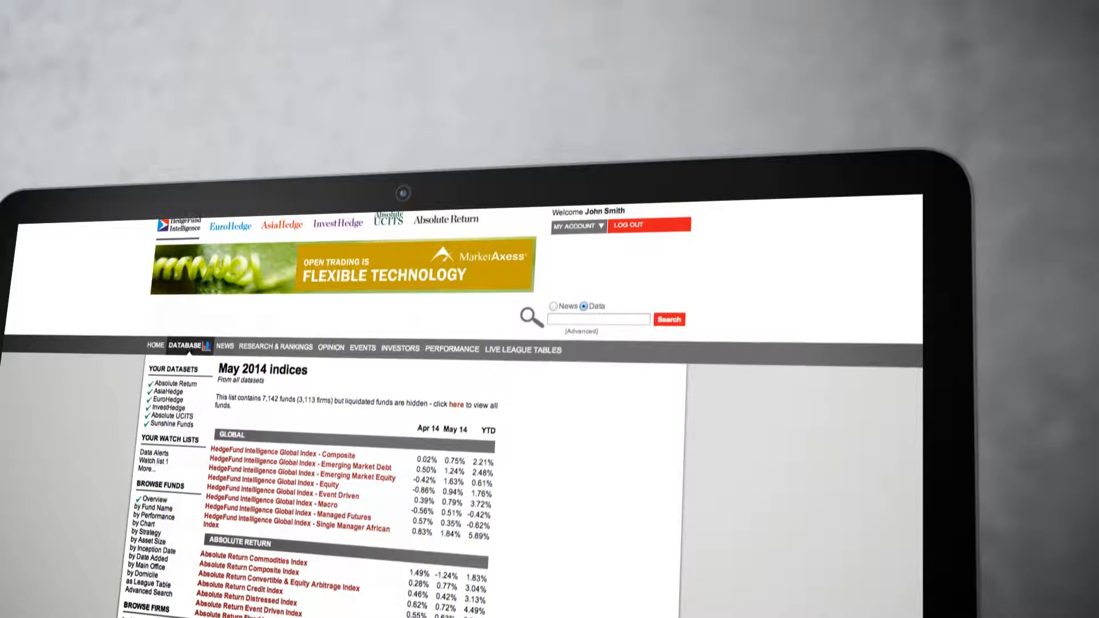
# - Search the fund data for 'example f' to open the example fund's profile
pyautogui.write('example f')
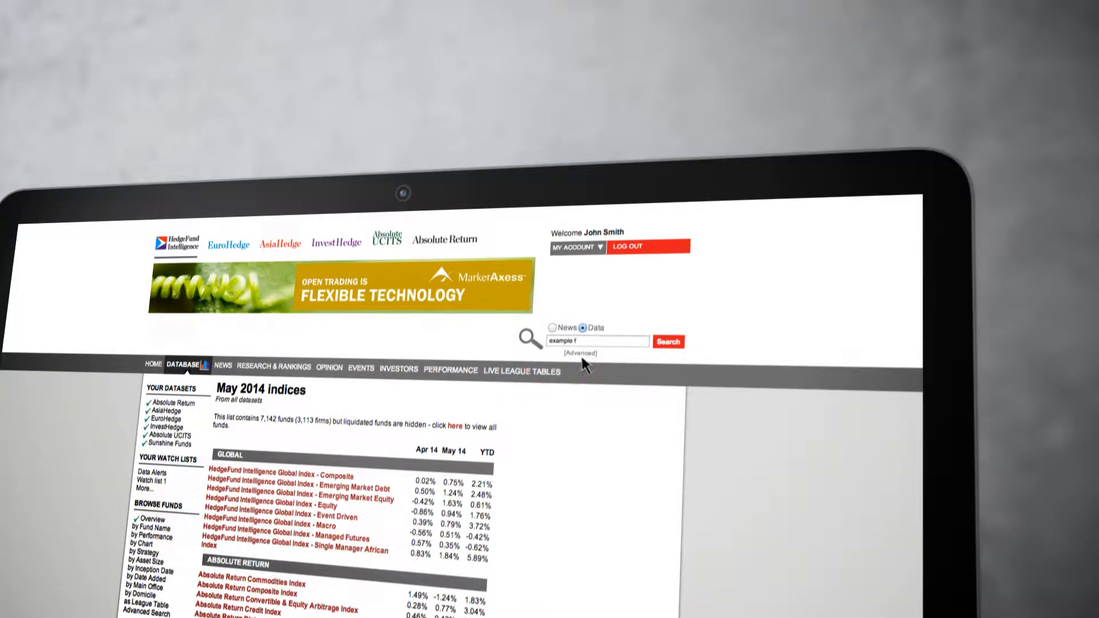
pyautogui.click(581, 354)
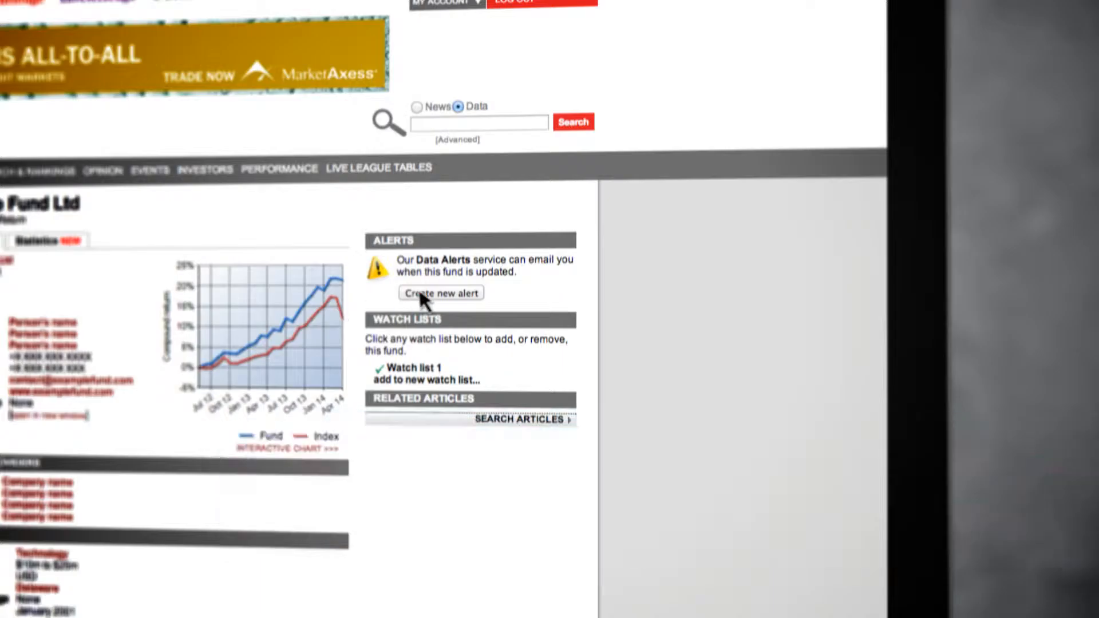
# - Create a new email alert for this fund under Alerts
pyautogui.click(441, 294)
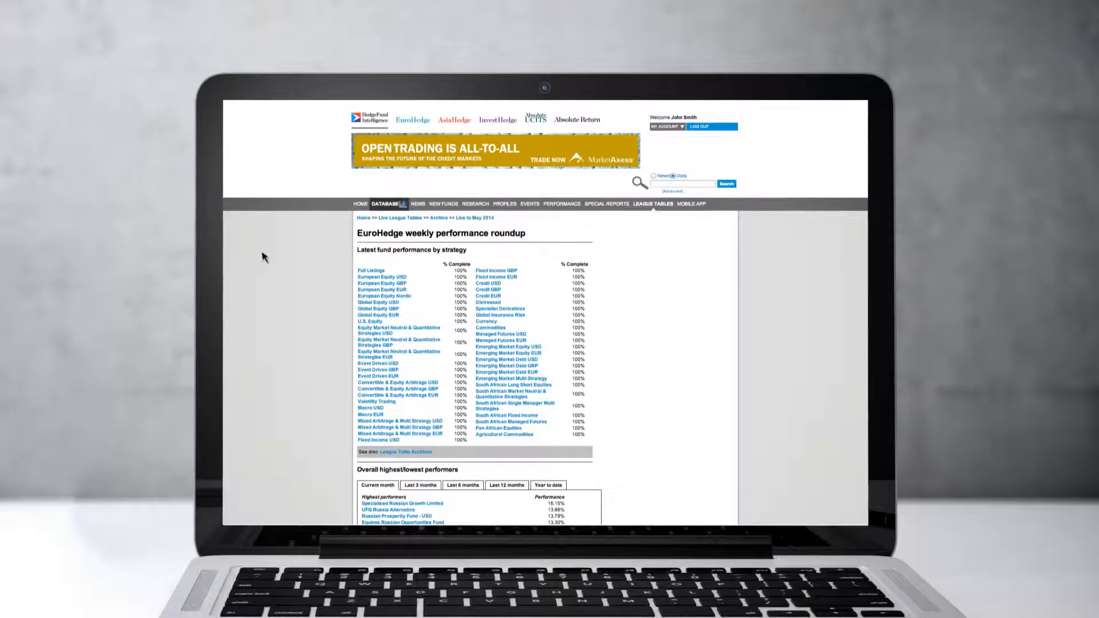
# - Browse the EuroHedge league table funds by chart and scroll the chart grid
pyautogui.click(384, 204)
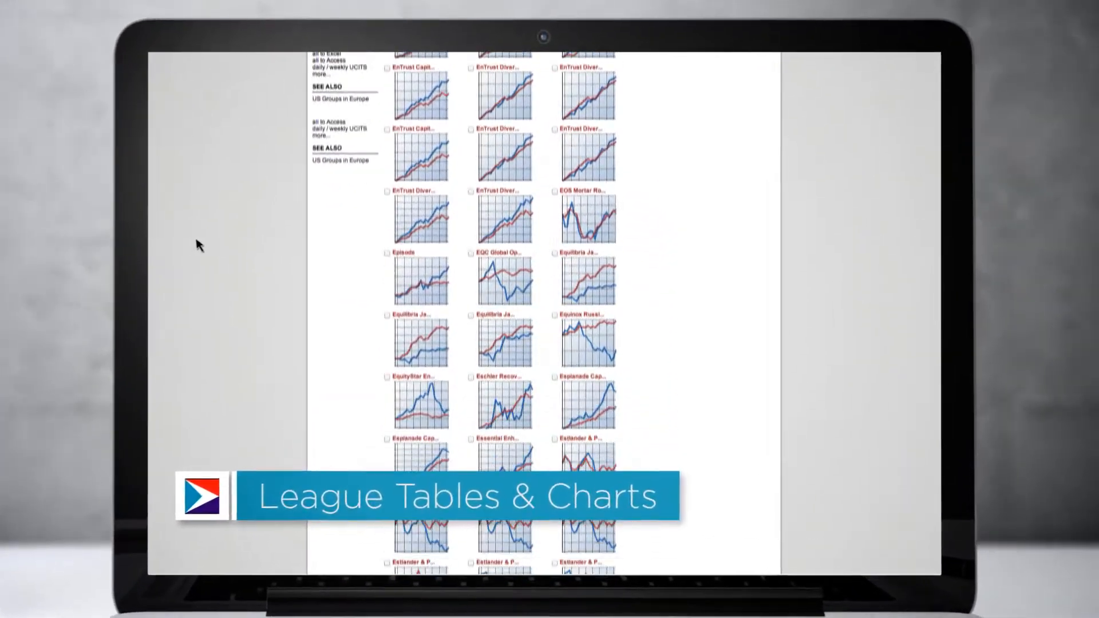
pyautogui.scroll(-3)
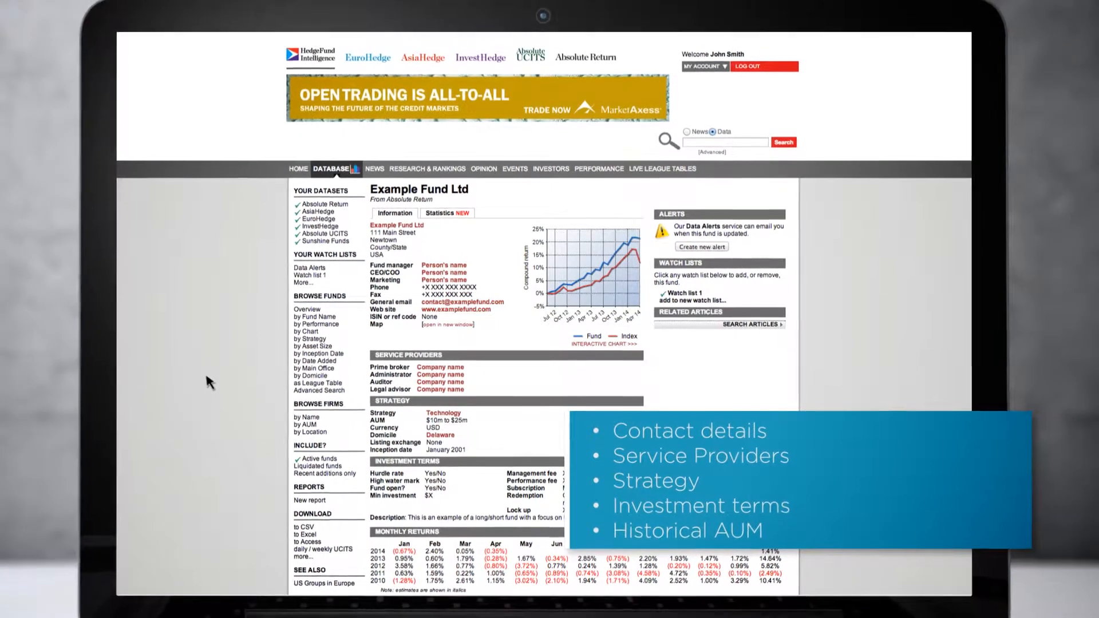
# - Show Example Fund Ltd's Statistics tab and scroll through its return and drawdown tables
pyautogui.click(443, 212)
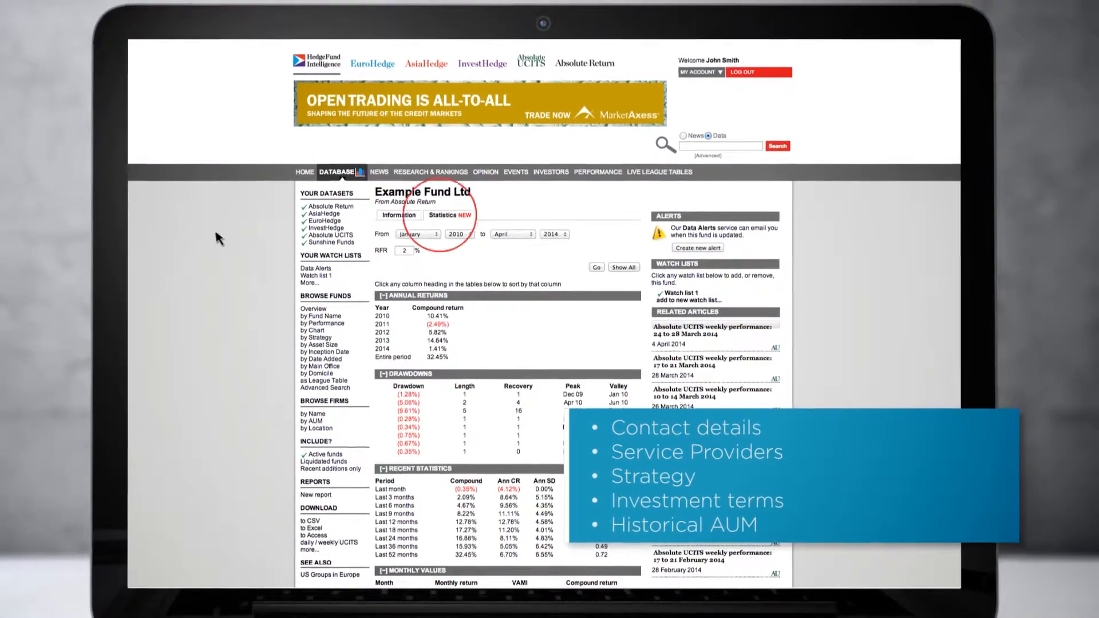
pyautogui.scroll(-3)
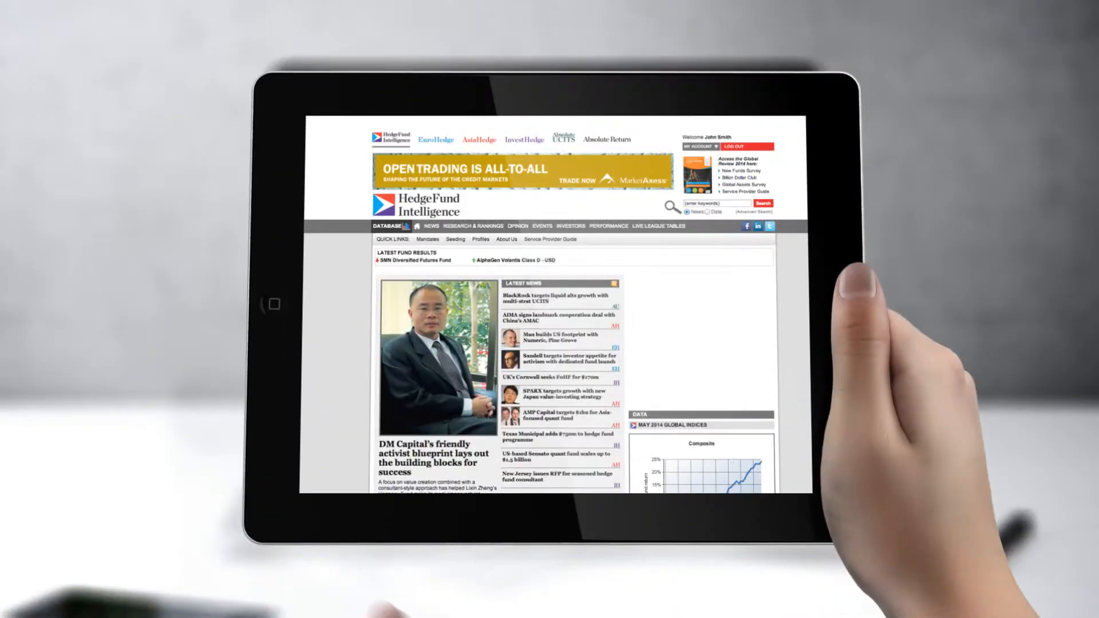
pyautogui.scroll(-3)
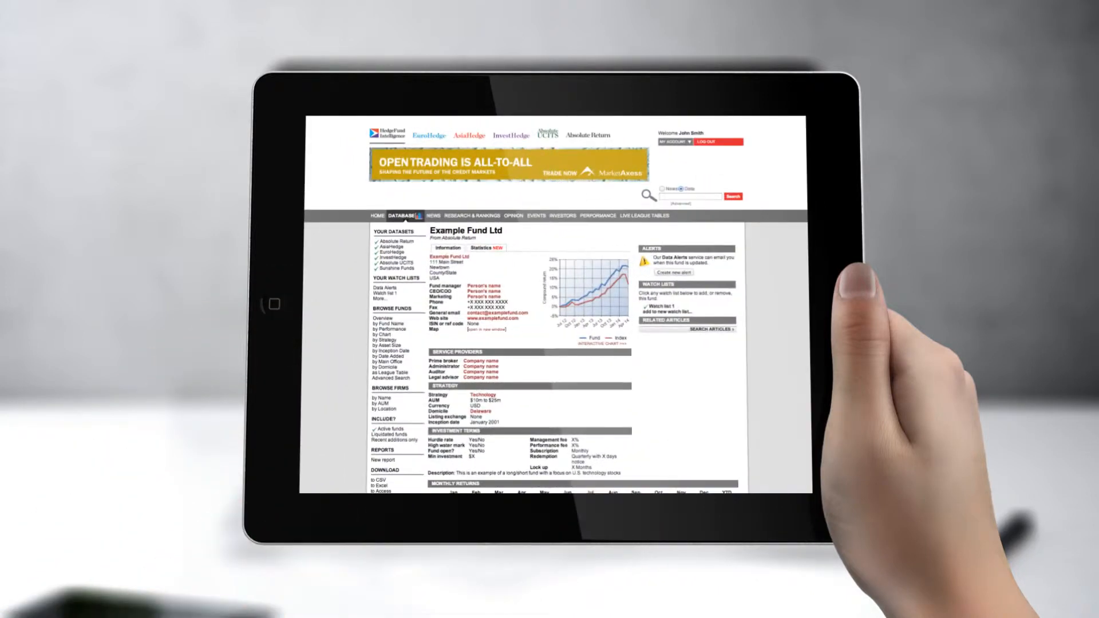
pyautogui.click(481, 244)
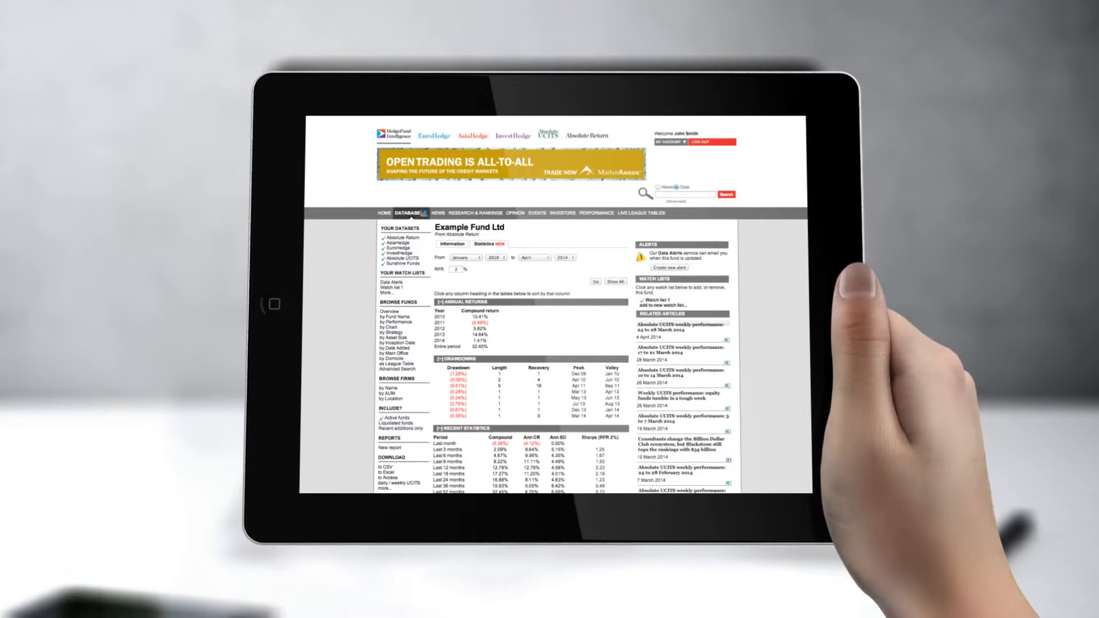